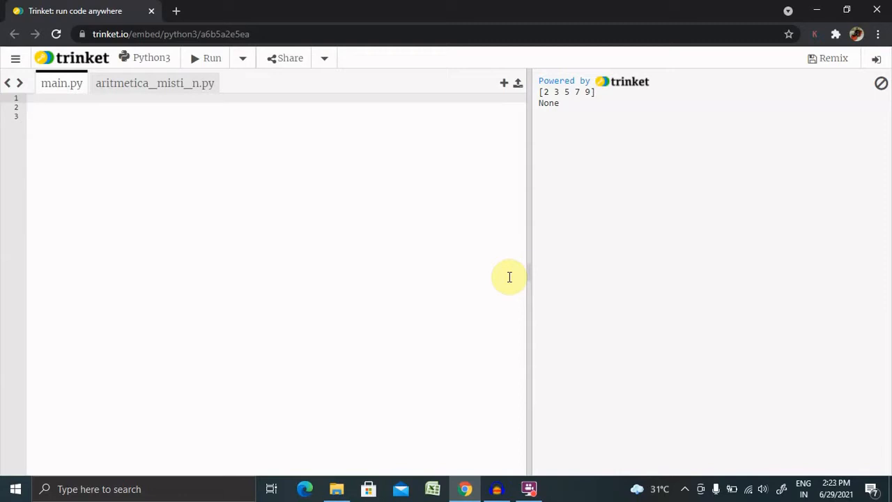
Import numpy as n and start a = n.array with the first list [2, 3, 5, 7].
type("import numpy as n")
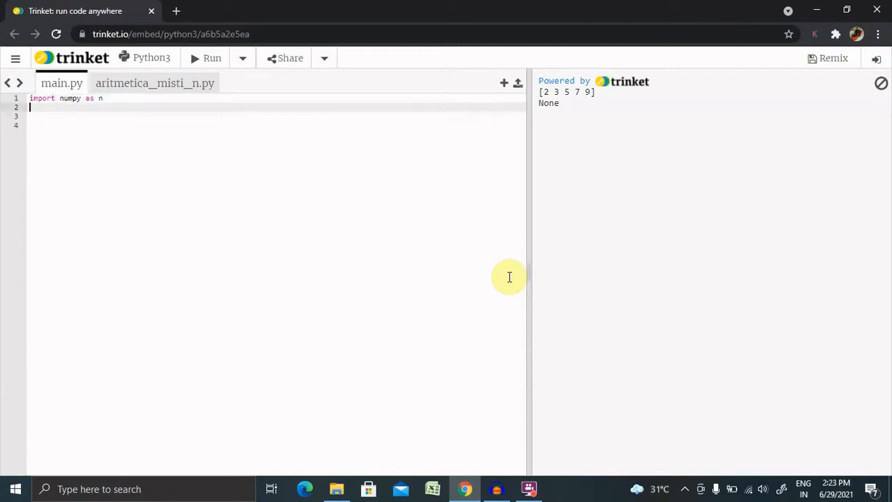
type("a")
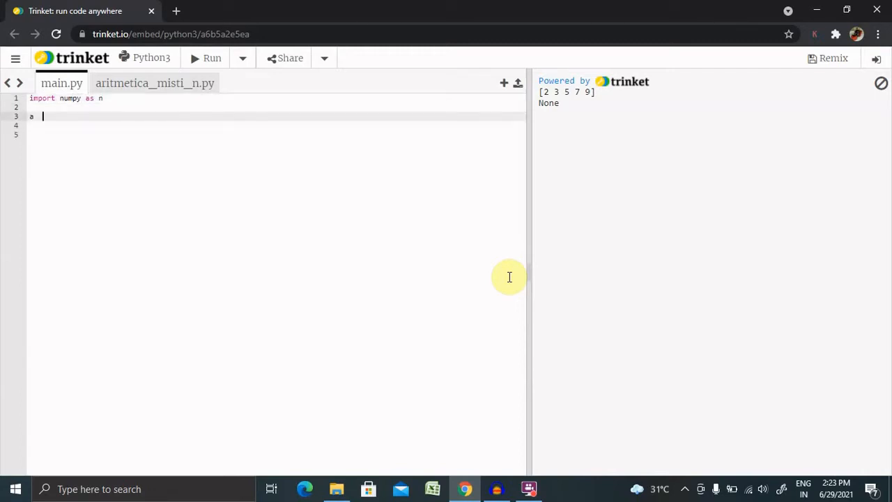
type("=")
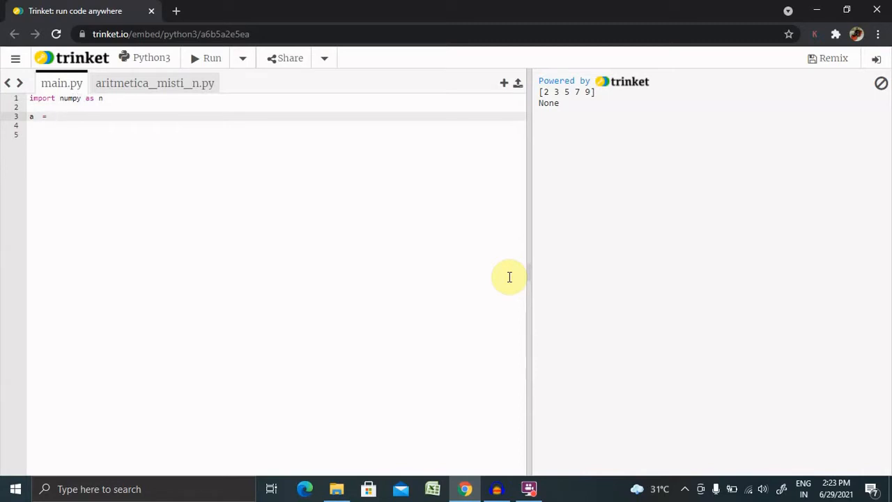
type("n.")
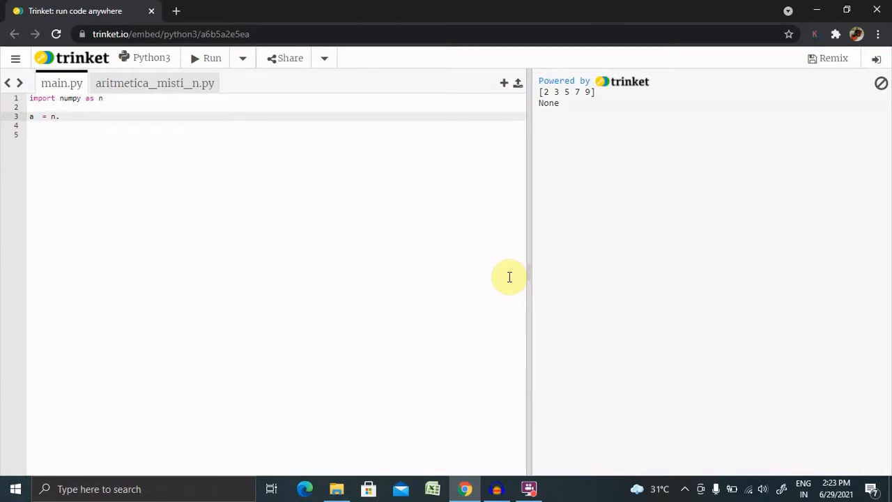
type("array")
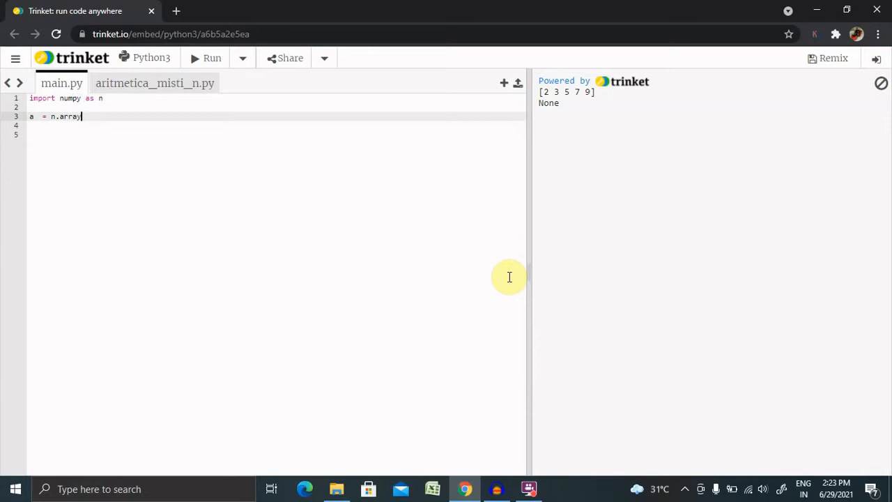
type("([])")
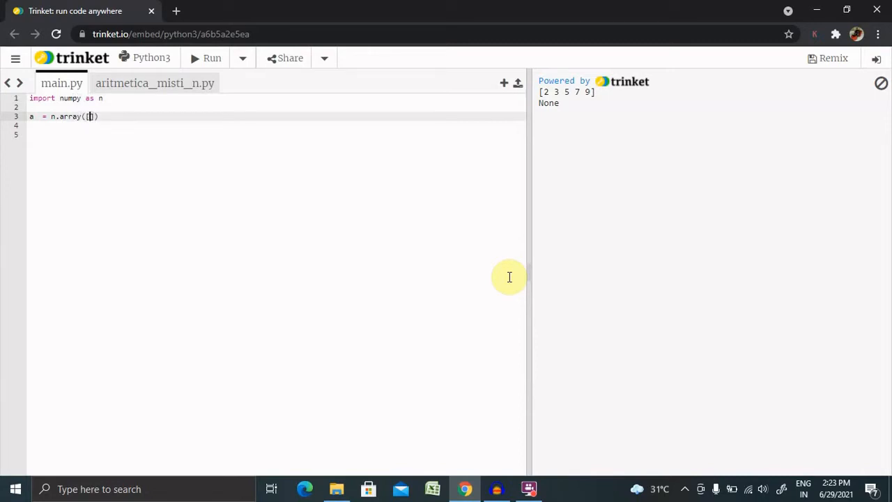
type("2")
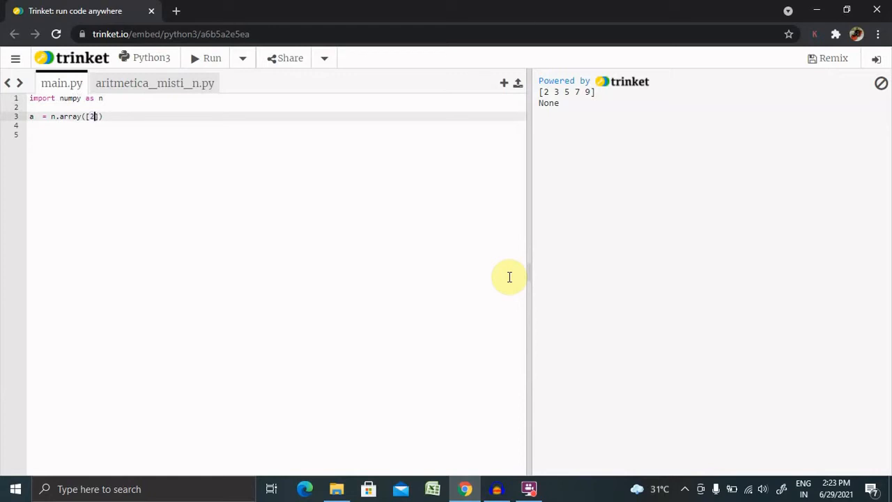
type(", 3")
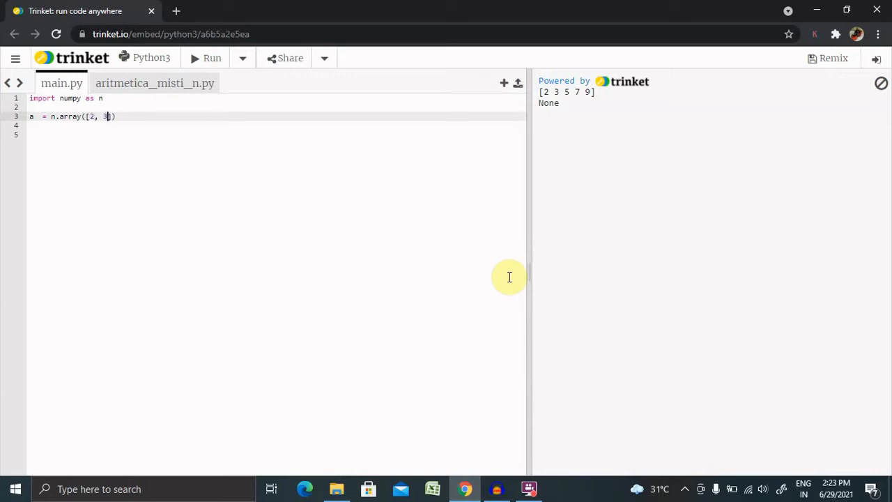
type(", 5")
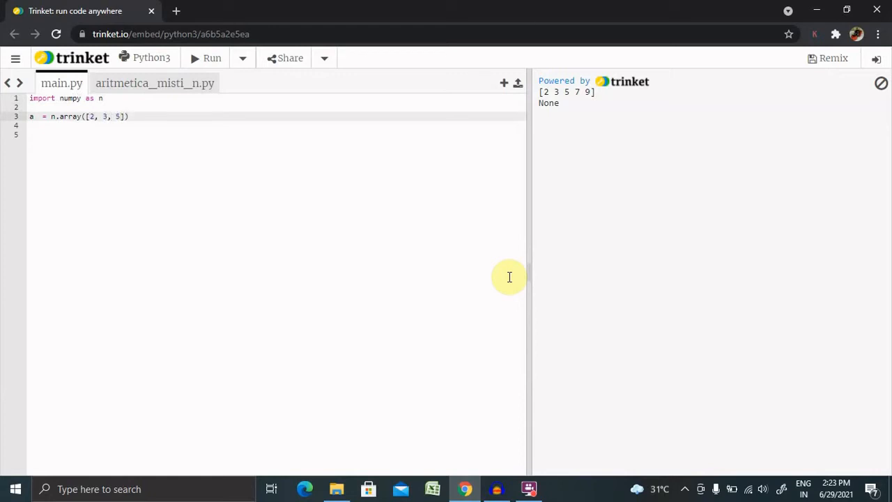
type(", 7")
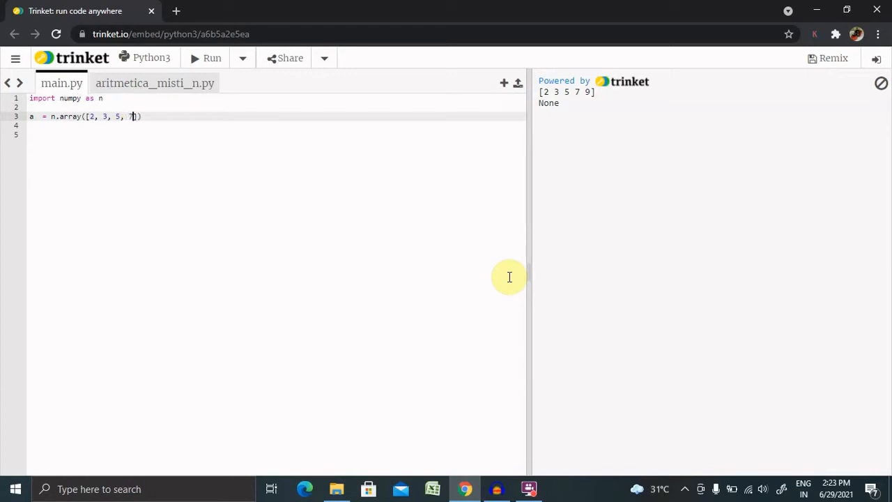
Add the second list [7, 9, 1, 0] as another argument to n.array.
type("7")
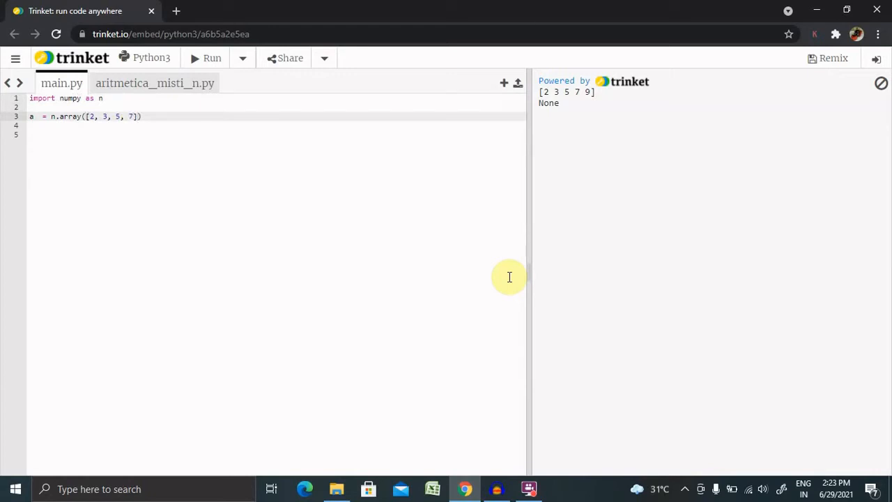
type(", [")
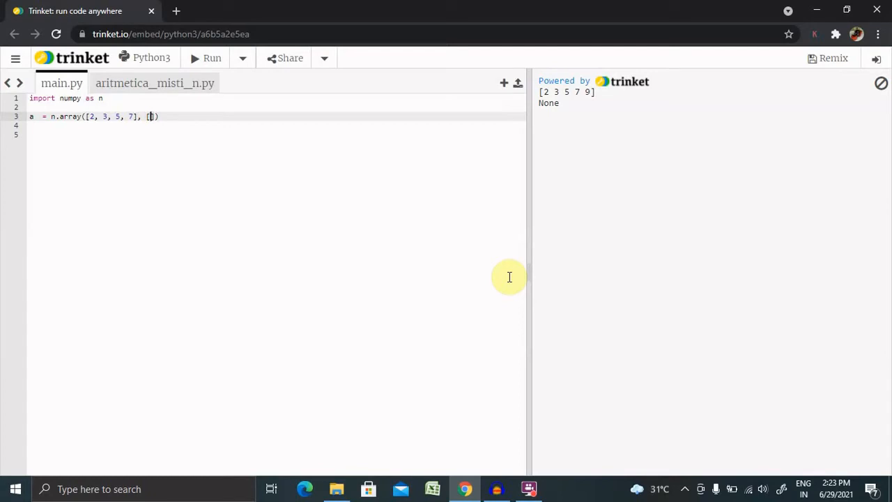
type("7,")
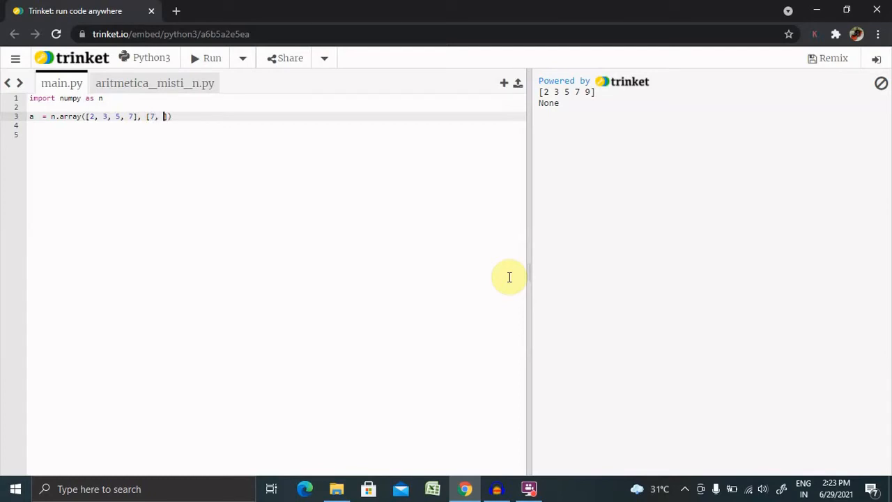
type("9,")
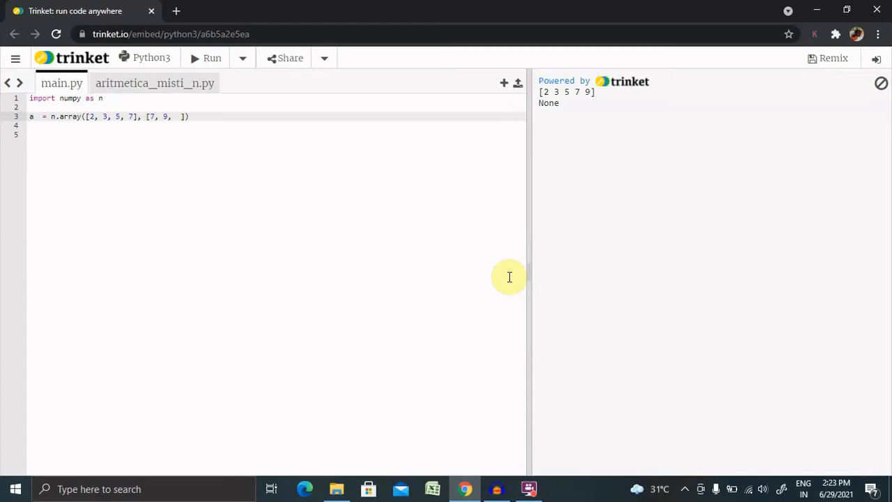
type("1,")
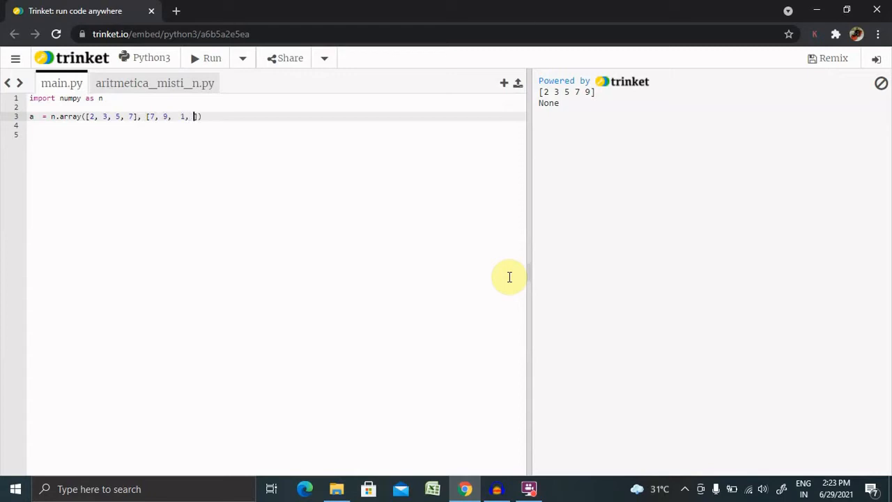
type("0")
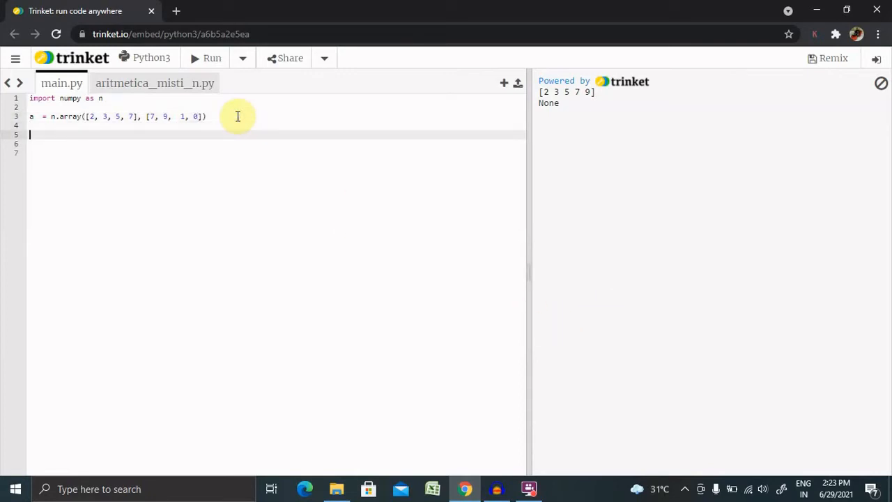
Add a line print(a.shape) to display the array's shape.
type("p")
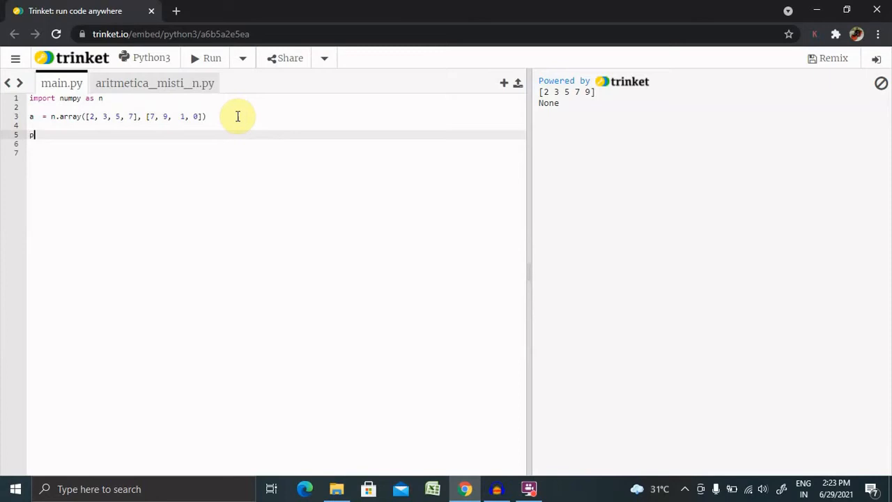
type("rint")
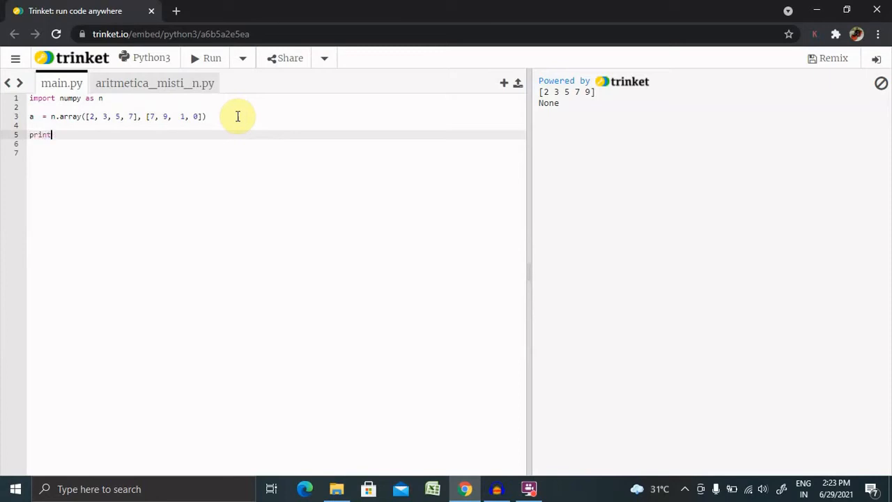
type("()")
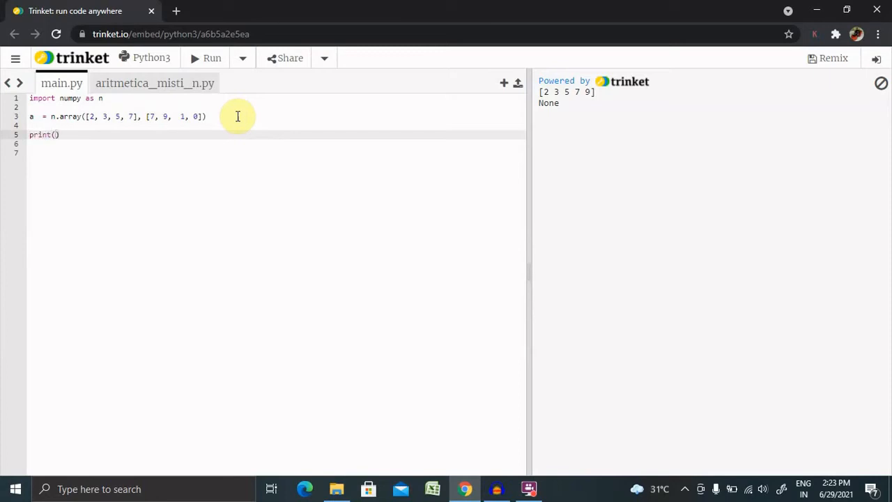
type("a.s")
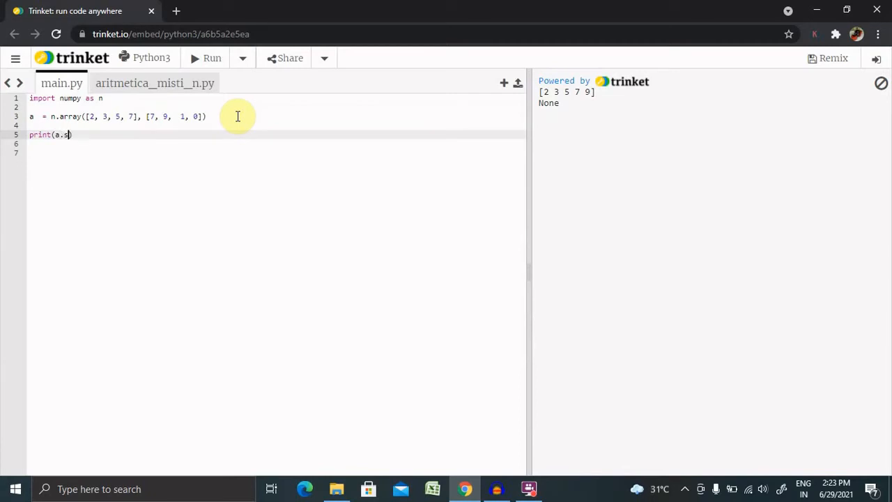
type("hape")
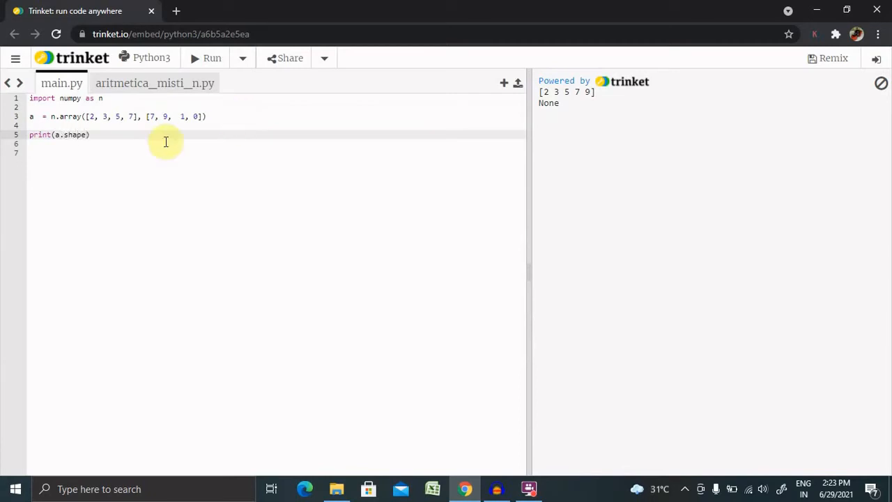
Run the two-list script, which raises TypeError 'data type not understood'.
left_click(212, 58)
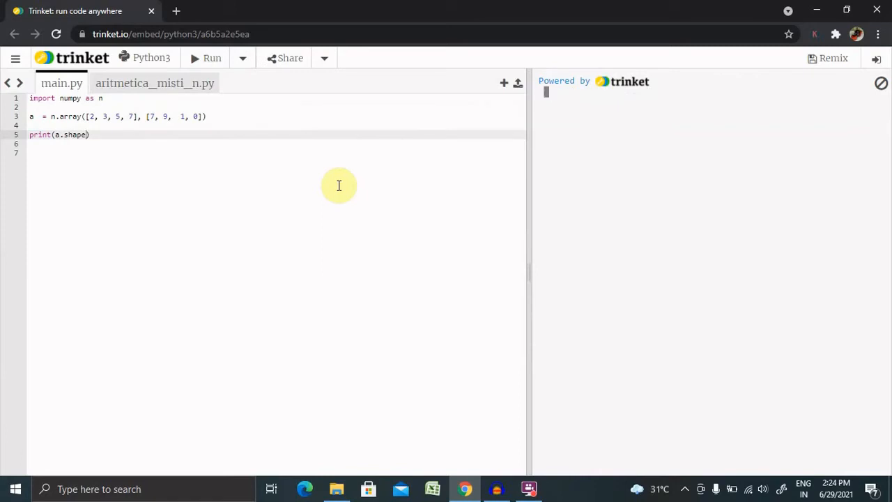
left_click(205, 58)
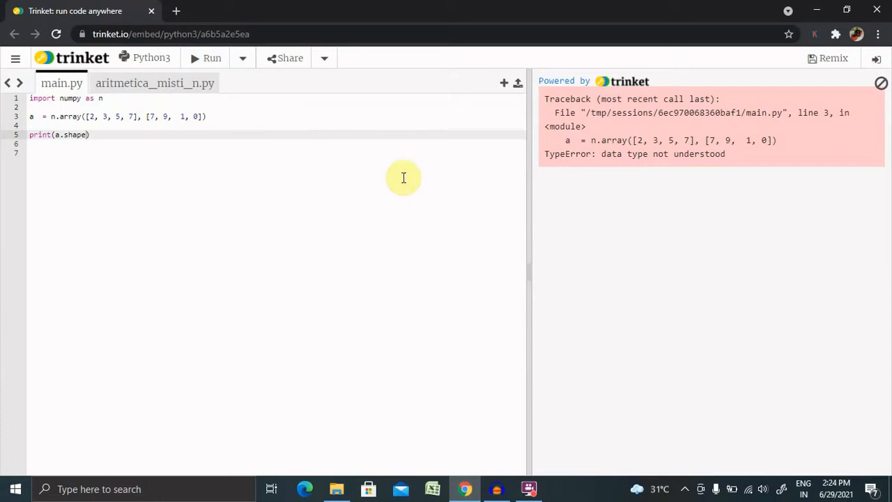
mouse_move(357, 180)
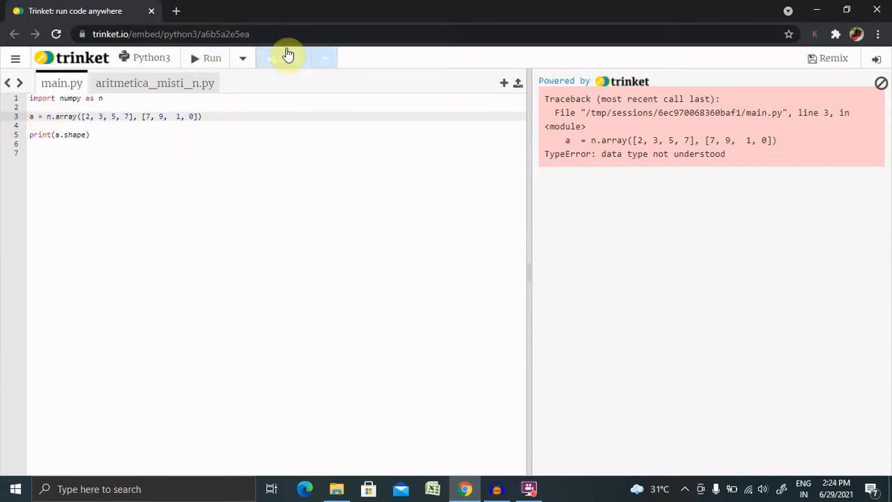
left_click(212, 58)
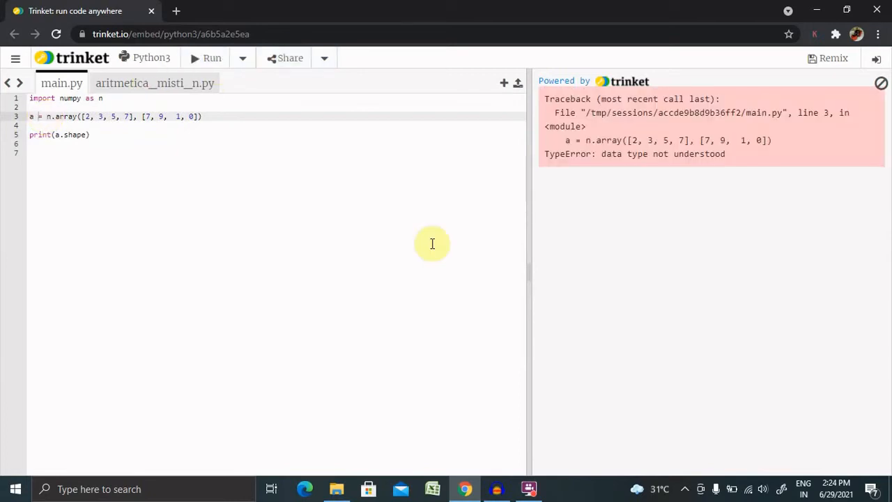
mouse_move(335, 203)
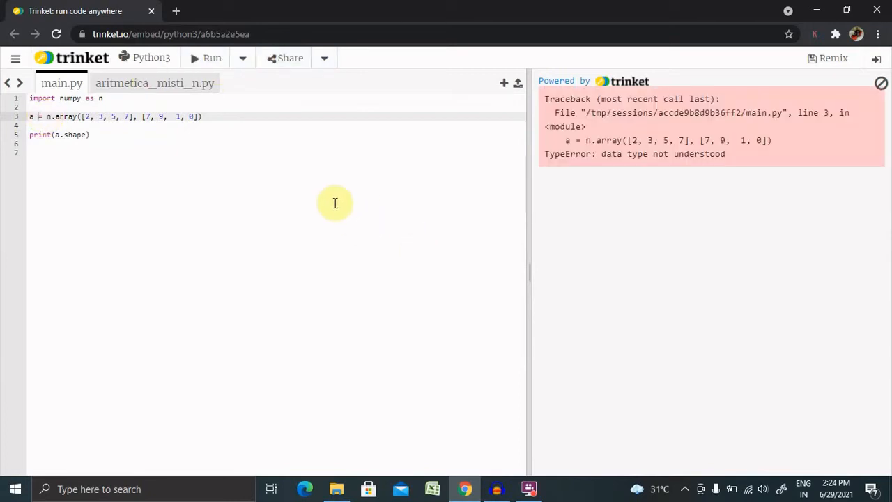
mouse_move(126, 150)
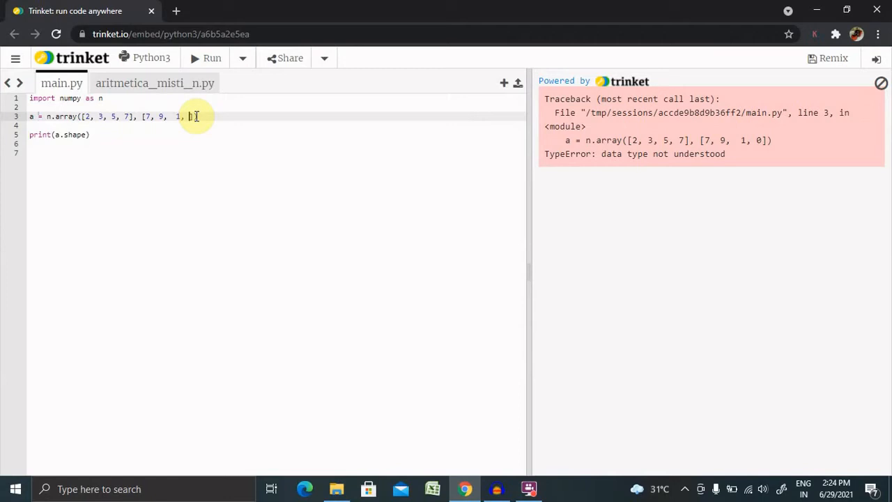
Change the second list's last value to 4 and rerun, getting the same TypeError.
type("4")
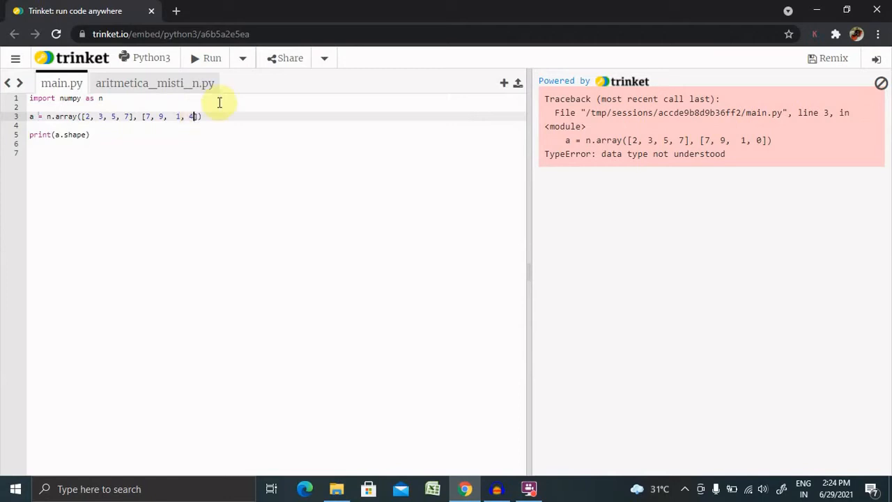
left_click(206, 59)
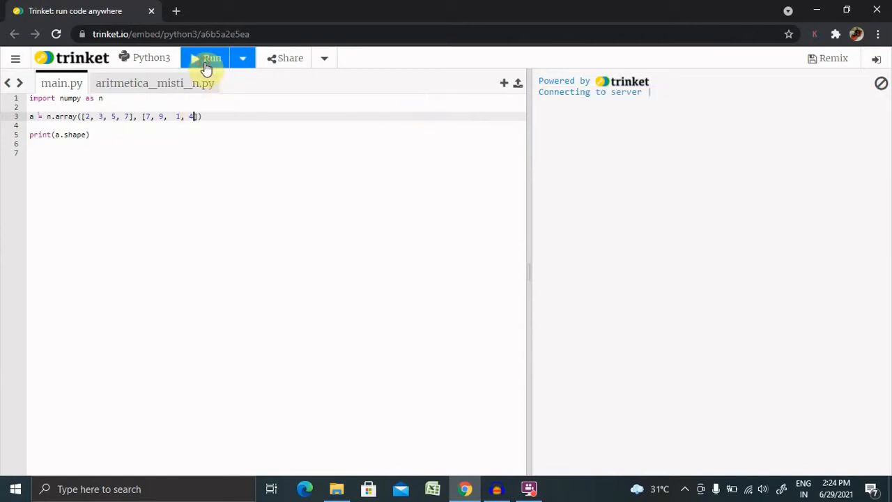
left_click(205, 58)
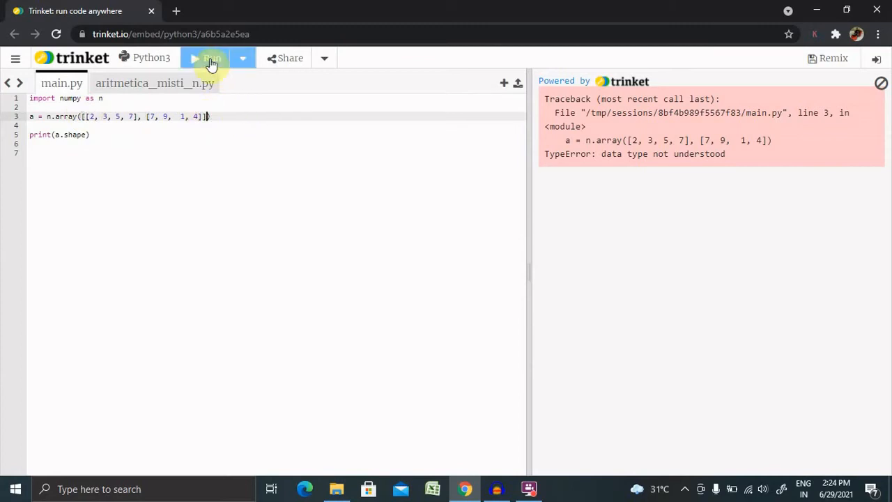
Run the nested-list version so the output shows shape (2, 4).
left_click(209, 59)
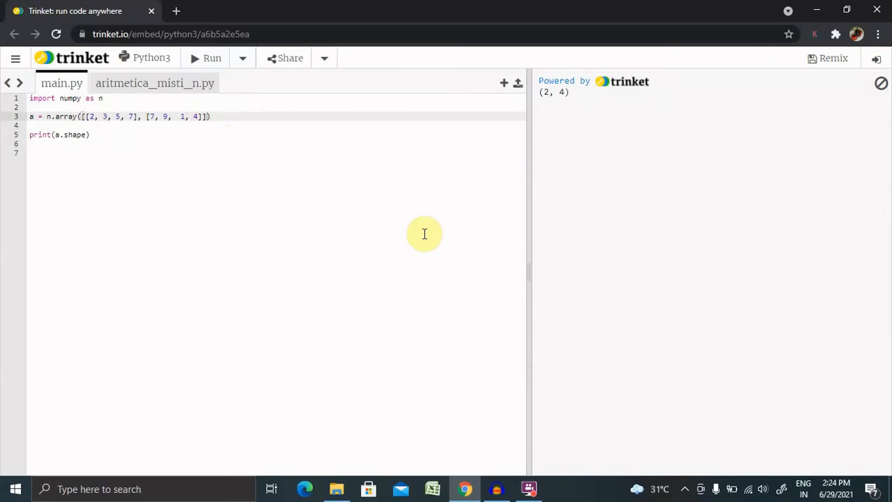
mouse_move(572, 109)
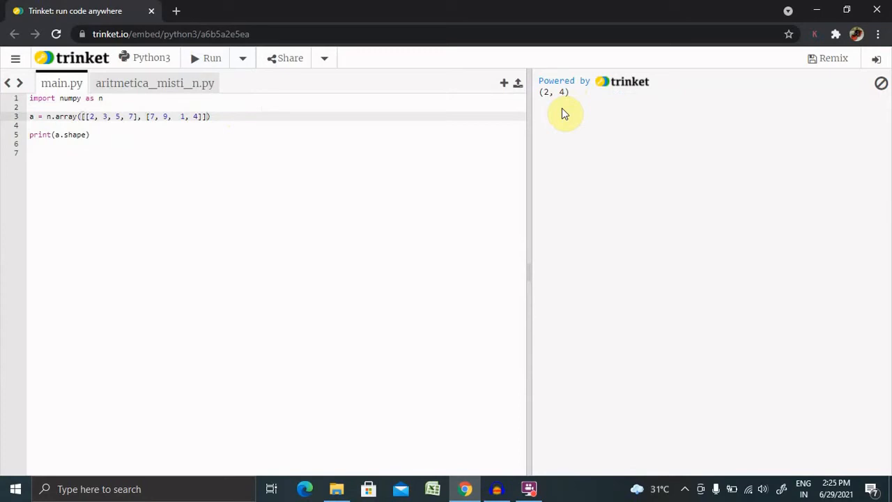
mouse_move(563, 117)
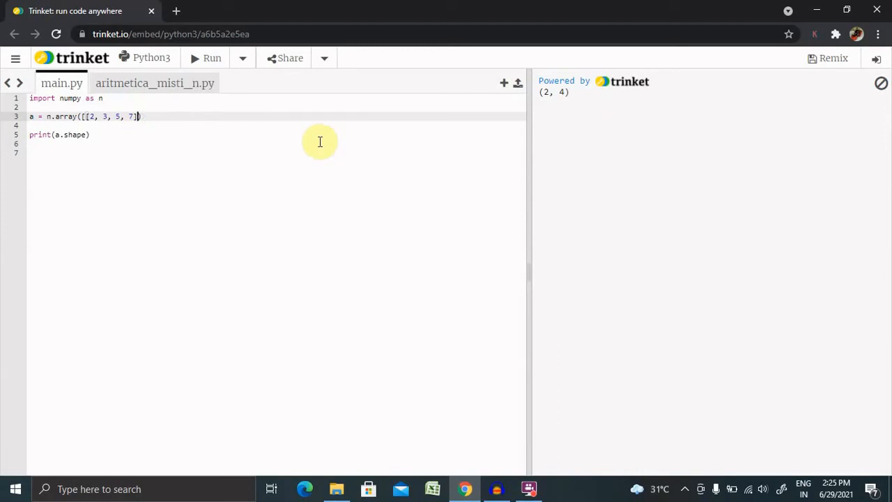
Build the array from [2, 3, 5, 7] with the ndmin=4 argument.
type(",")
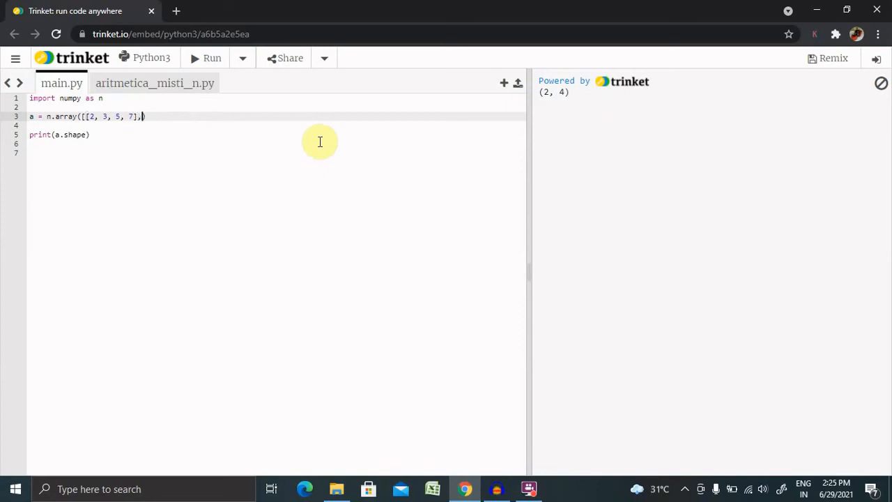
type("n)")
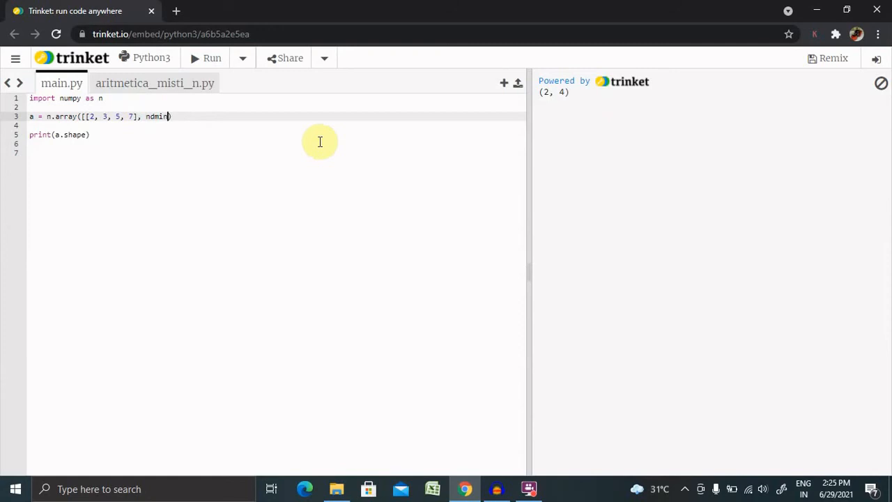
type("=4")
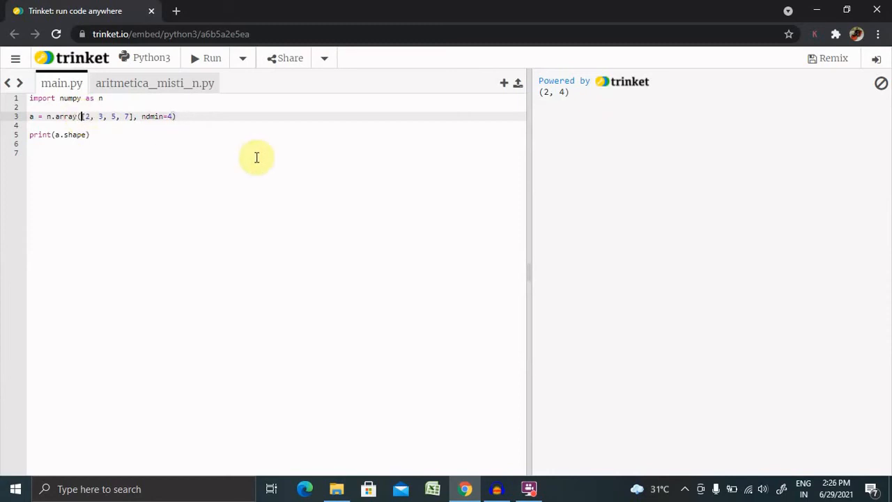
mouse_move(53, 139)
type("pr")
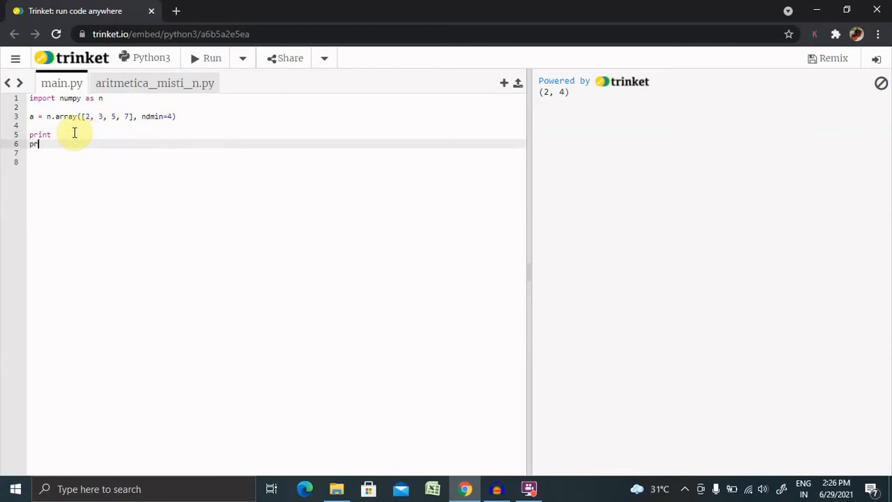
Add a new line print(a.shape) after the array definition.
type("in")
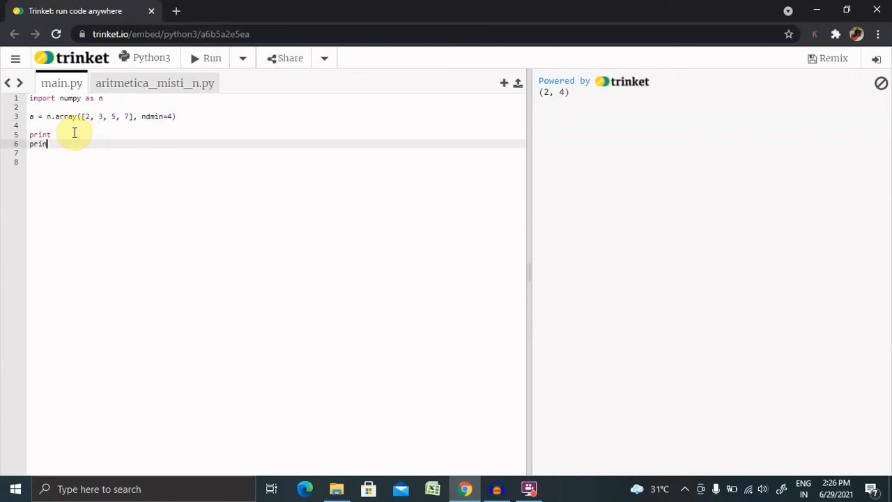
type("t")
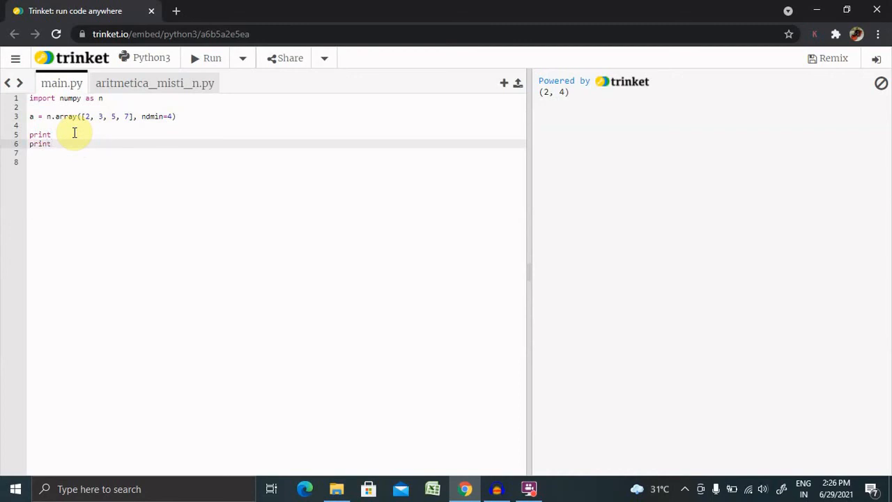
type("(a)")
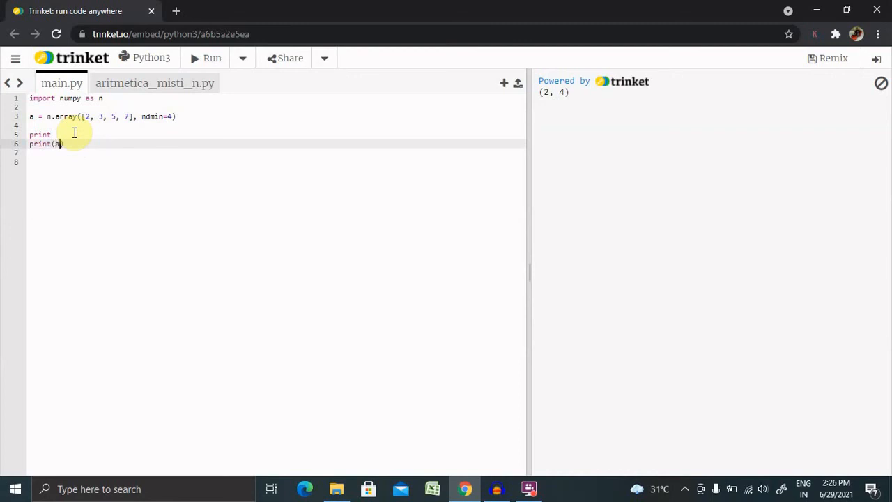
type(".shape")
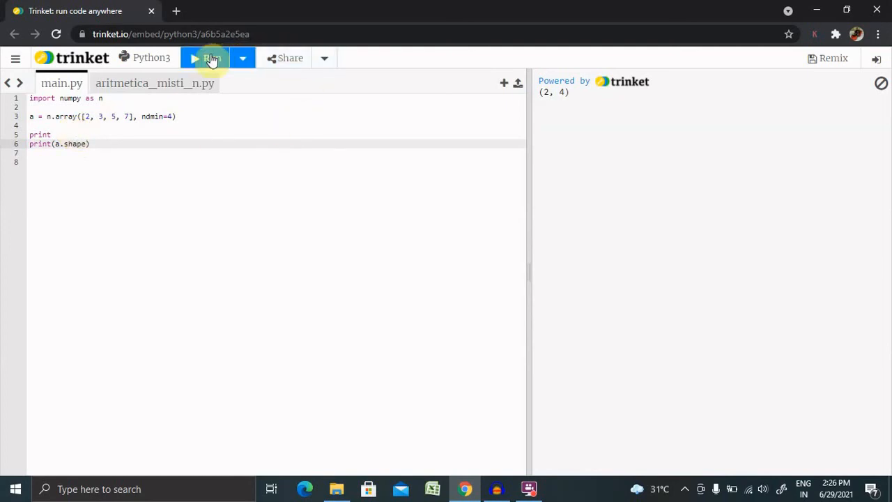
Run to get shape (1, 1, 1, 4), then add print(a) and rerun to show [[[[2 3 5 7]]]].
left_click(209, 59)
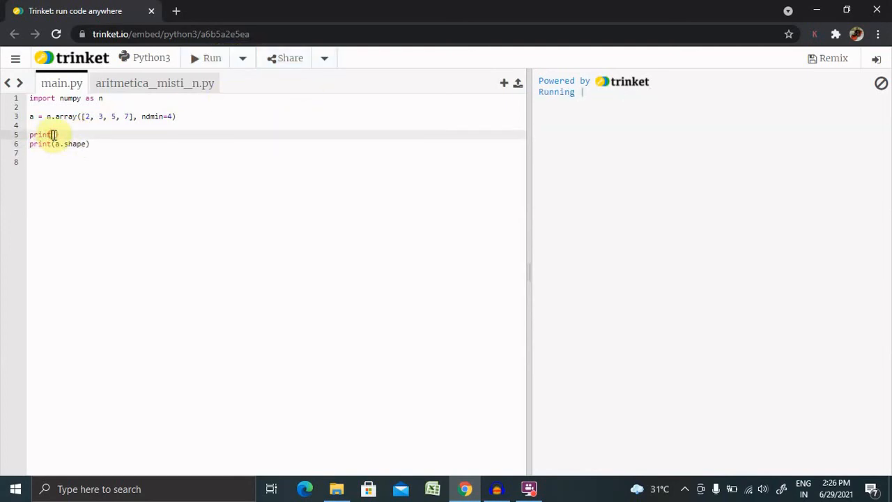
left_click(212, 59)
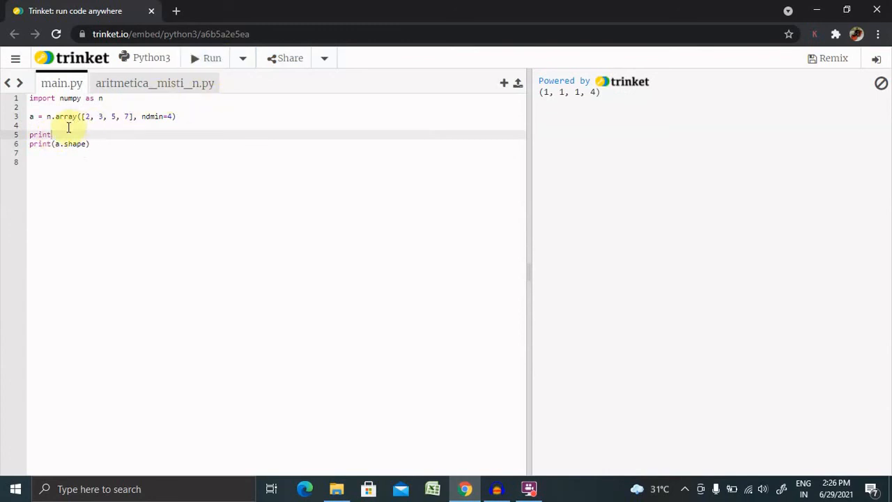
type("()")
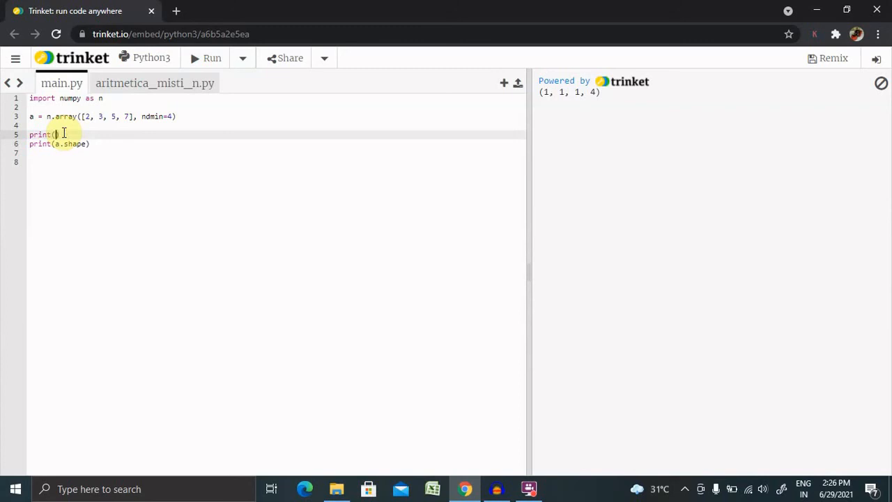
type("a")
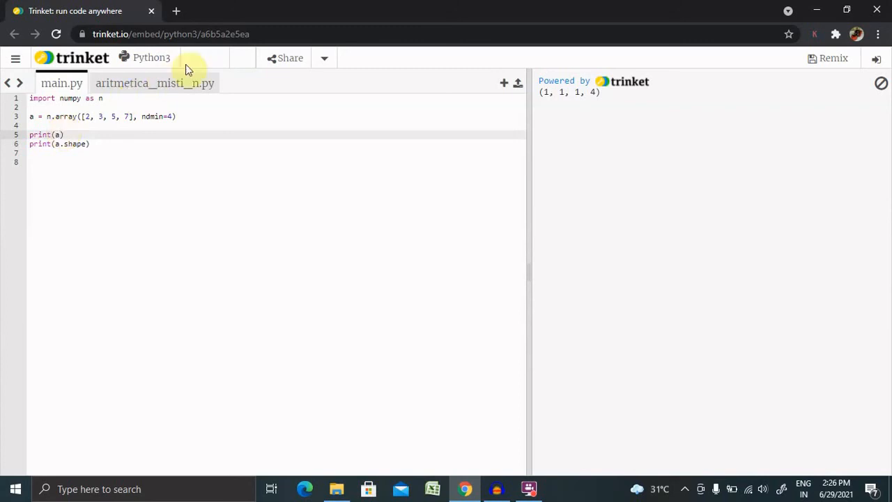
left_click(188, 69)
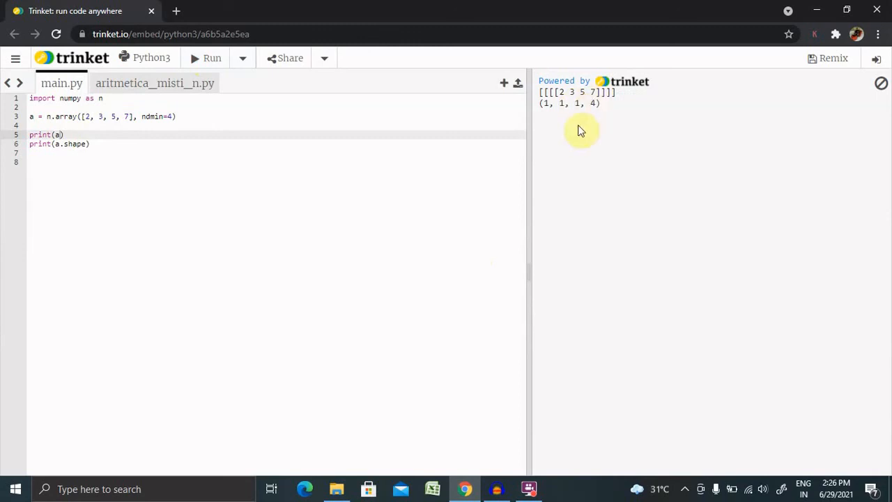
mouse_move(498, 168)
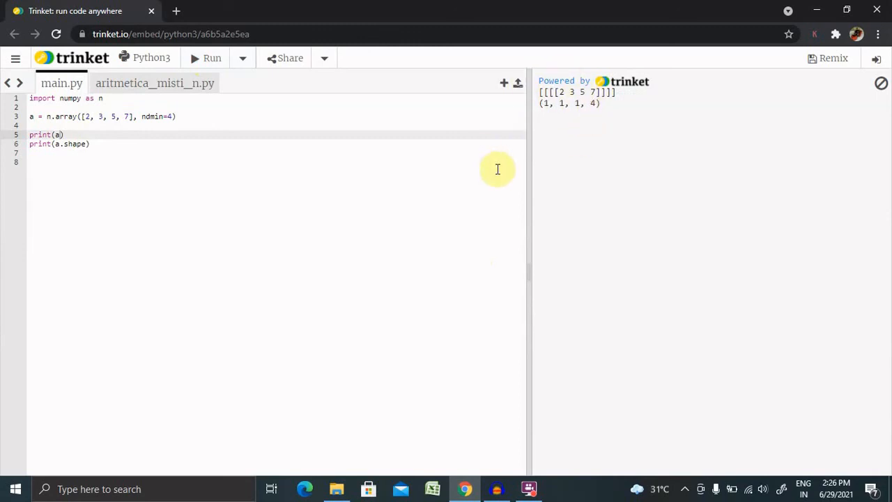